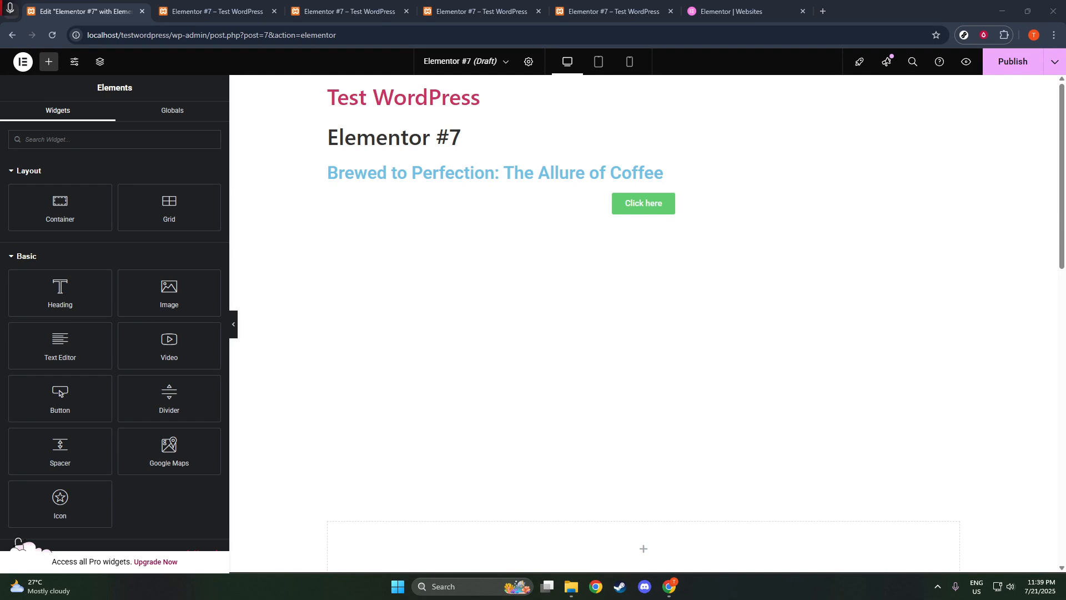
mouse_move(595, 117)
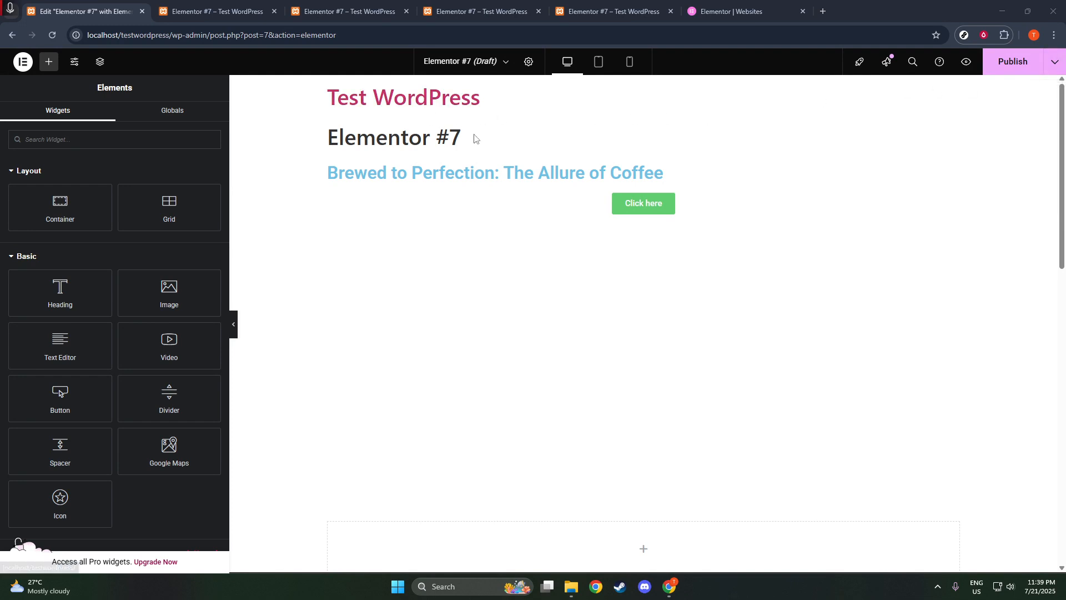
mouse_move(965, 93)
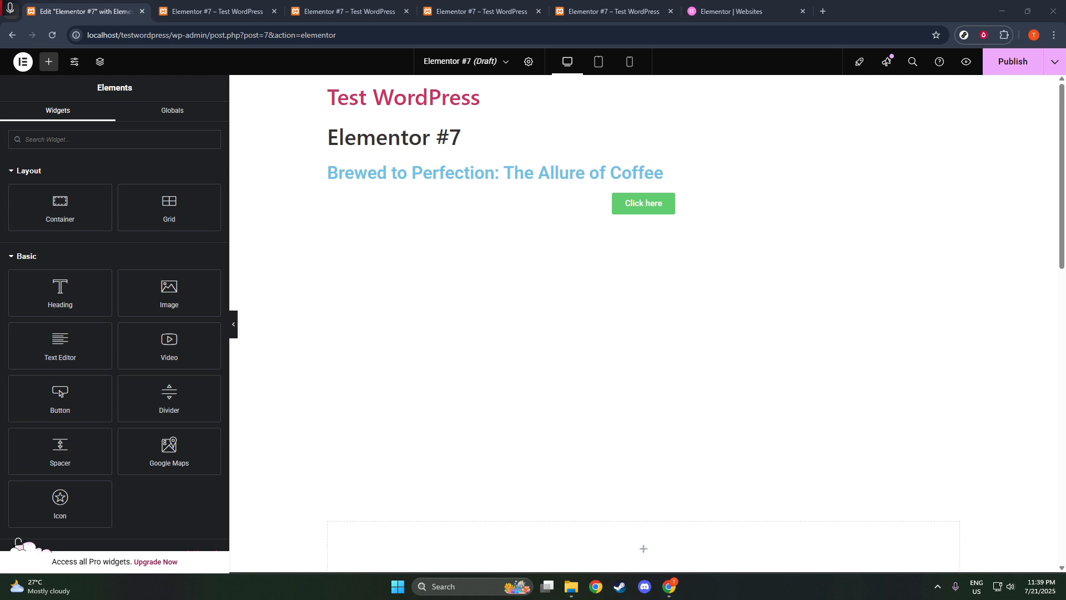
Step: Insert an image element under the header and fill it with search.png from the Media Library
left_click(643, 202)
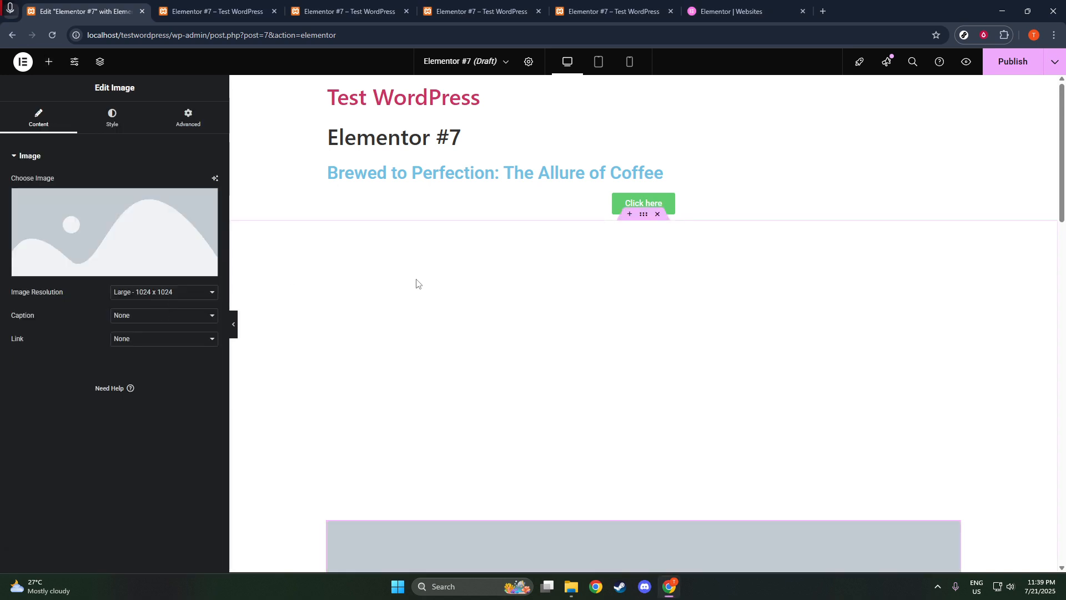
scroll("down", 3)
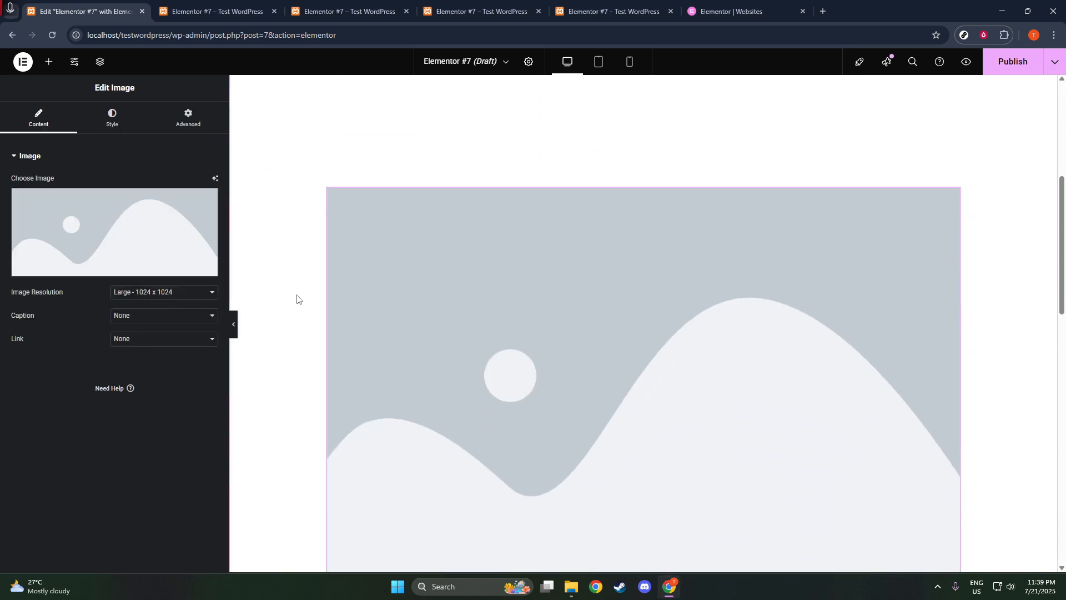
left_click(114, 232)
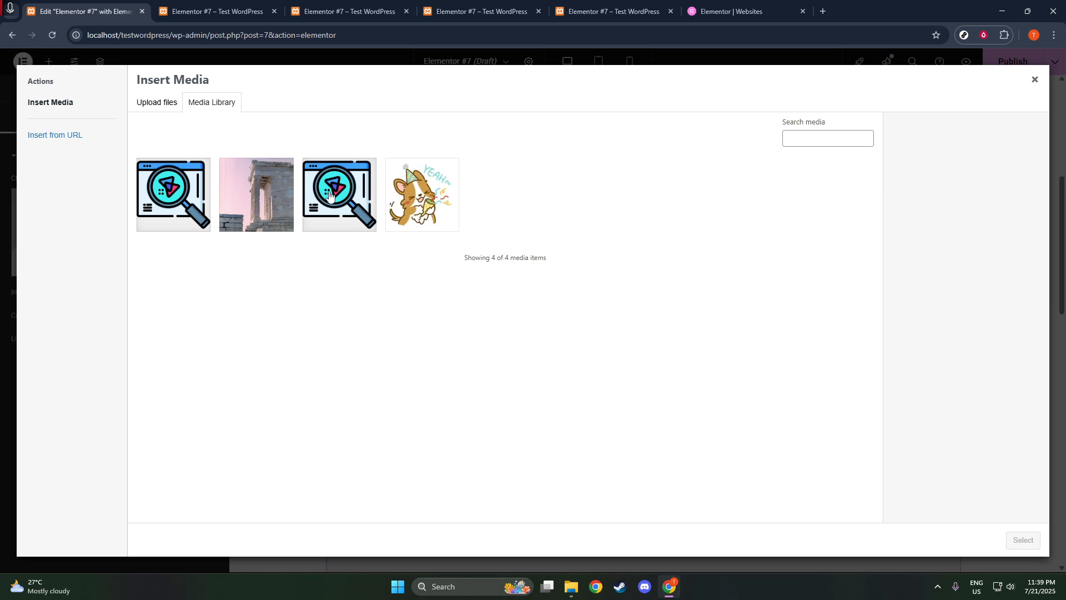
left_click(339, 194)
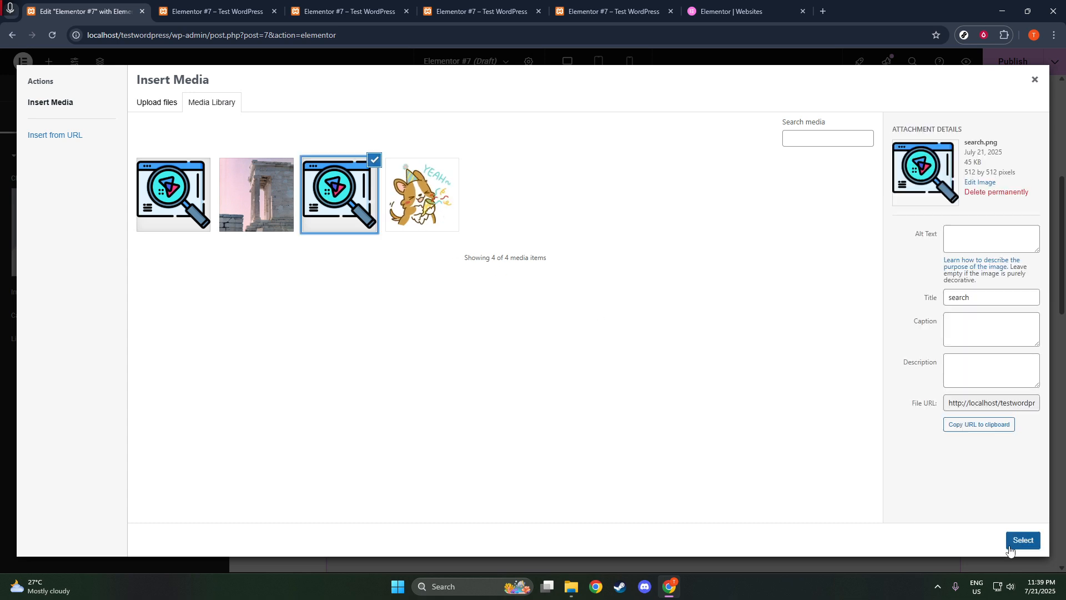
left_click(1023, 539)
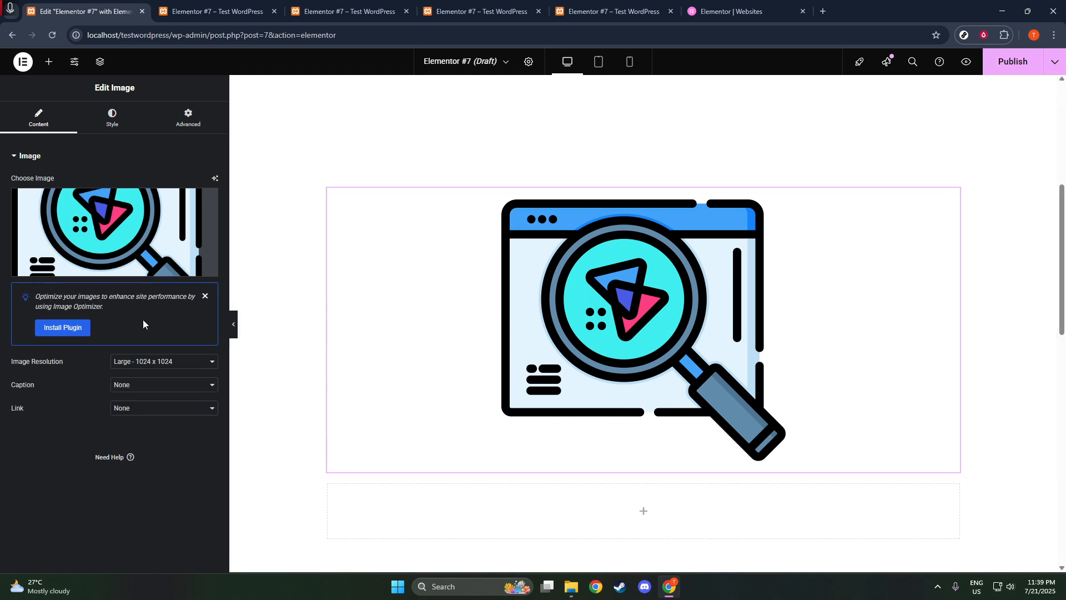
Step: Set the image resolution to Thumbnail 150 × 150 and move on to its style settings
left_click(163, 361)
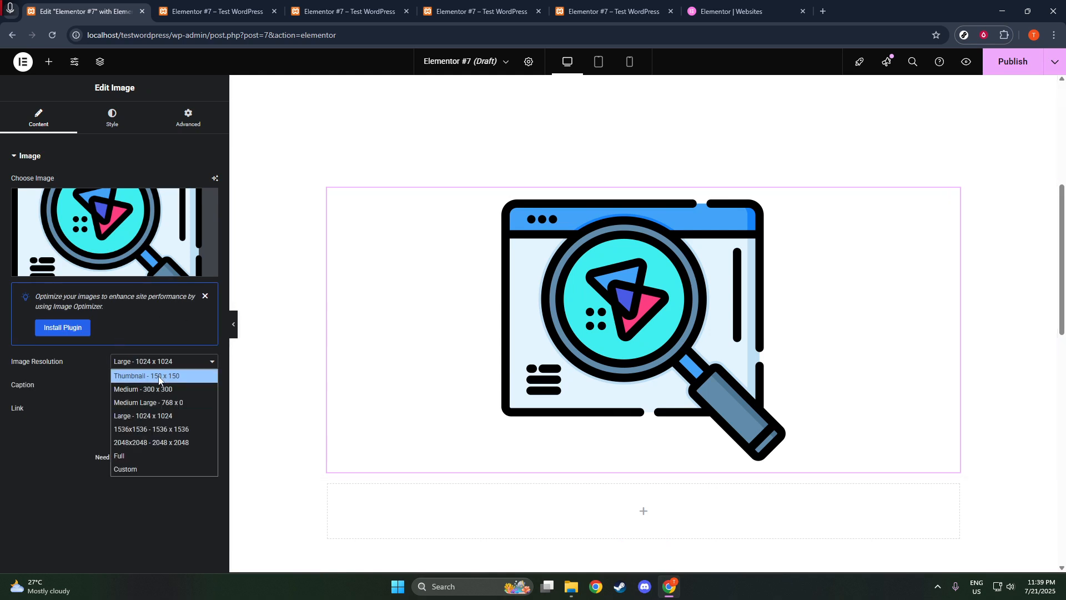
left_click(147, 375)
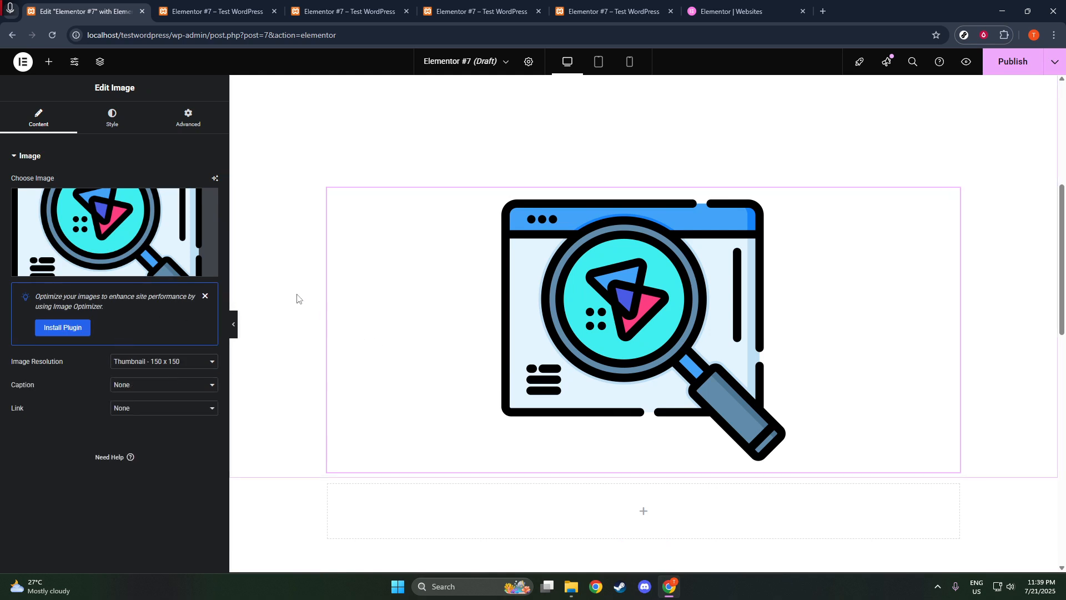
scroll("down", 3)
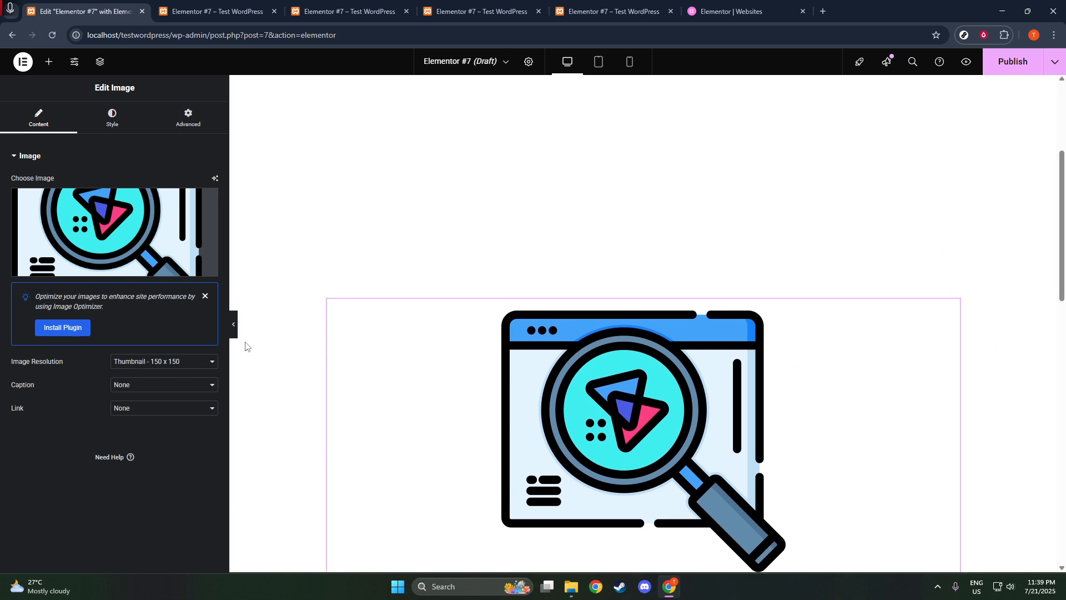
left_click(111, 117)
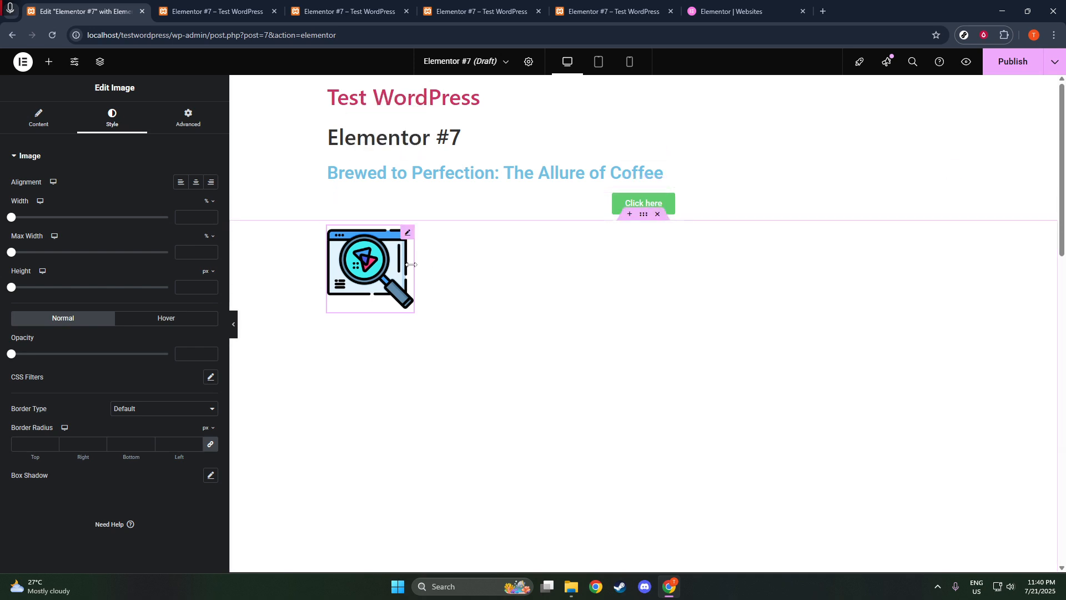
left_click_drag(369, 269, 373, 96)
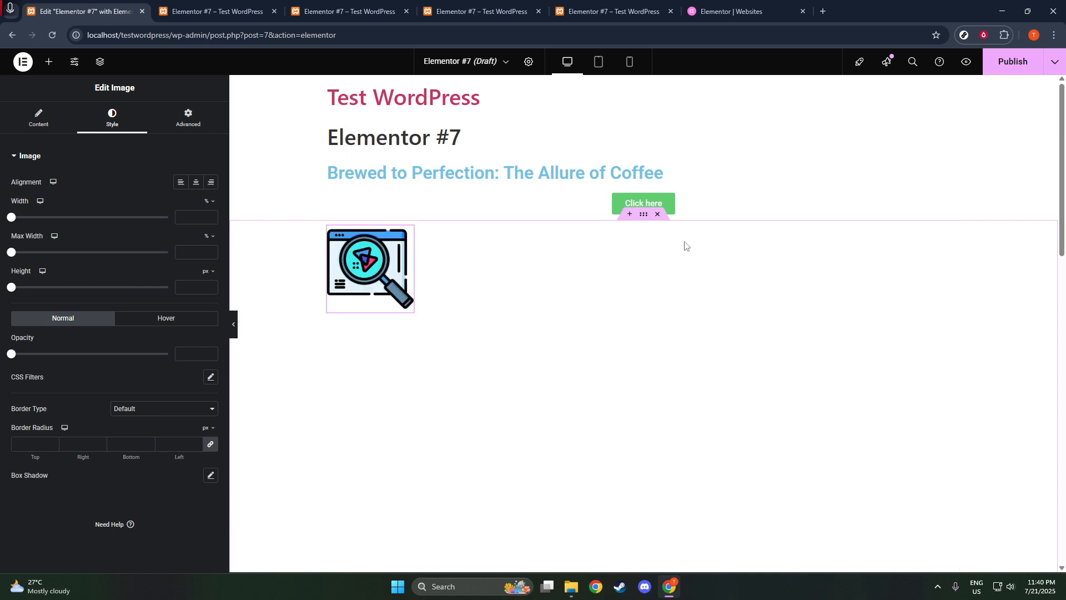
mouse_move(604, 348)
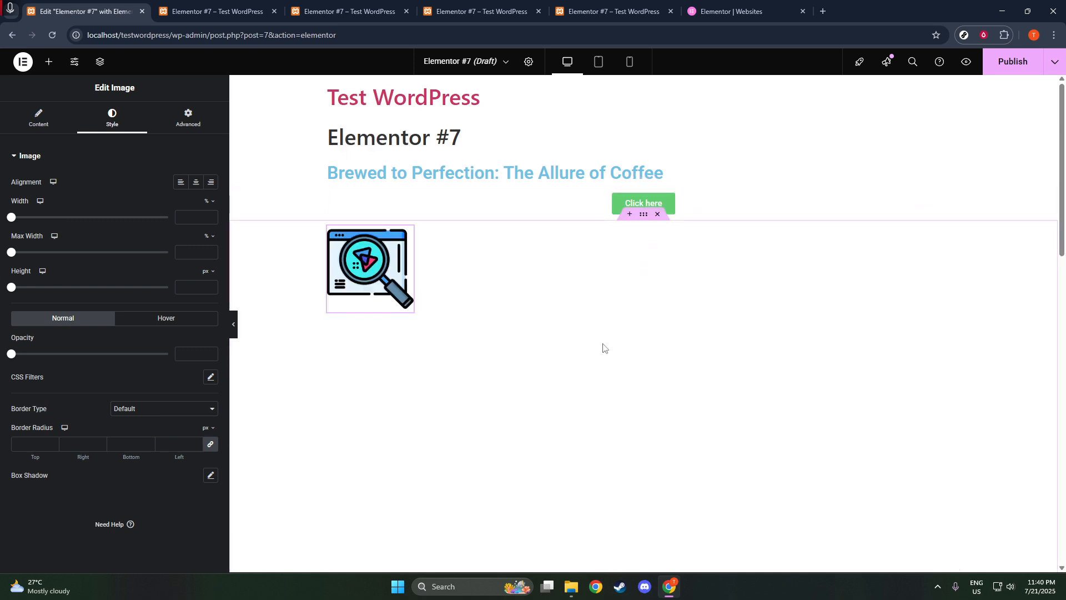
Step: Show the Advanced settings for the search-icon image
left_click(188, 117)
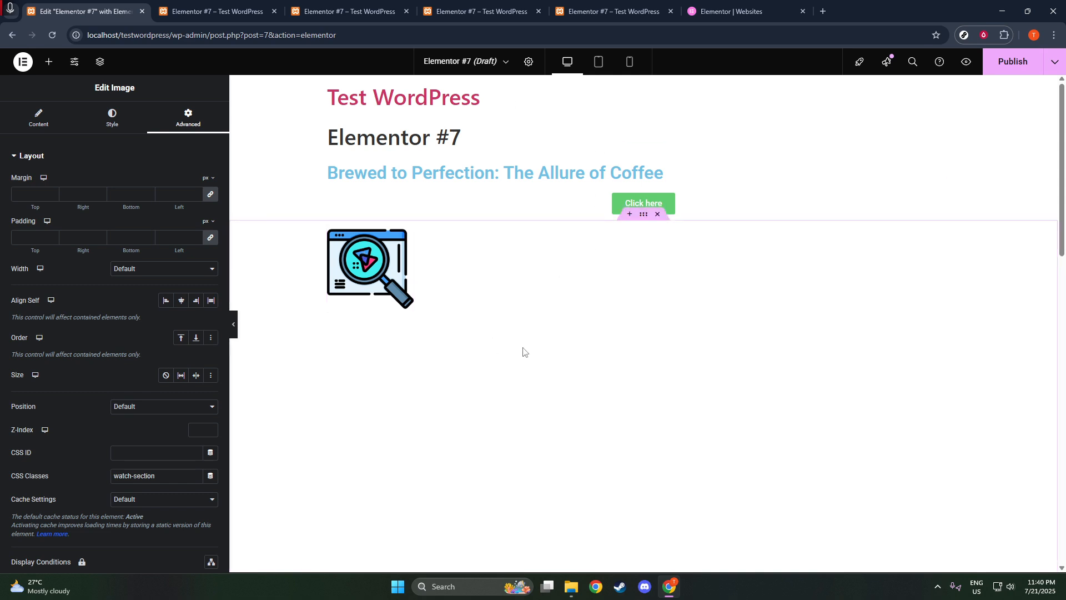
mouse_move(550, 345)
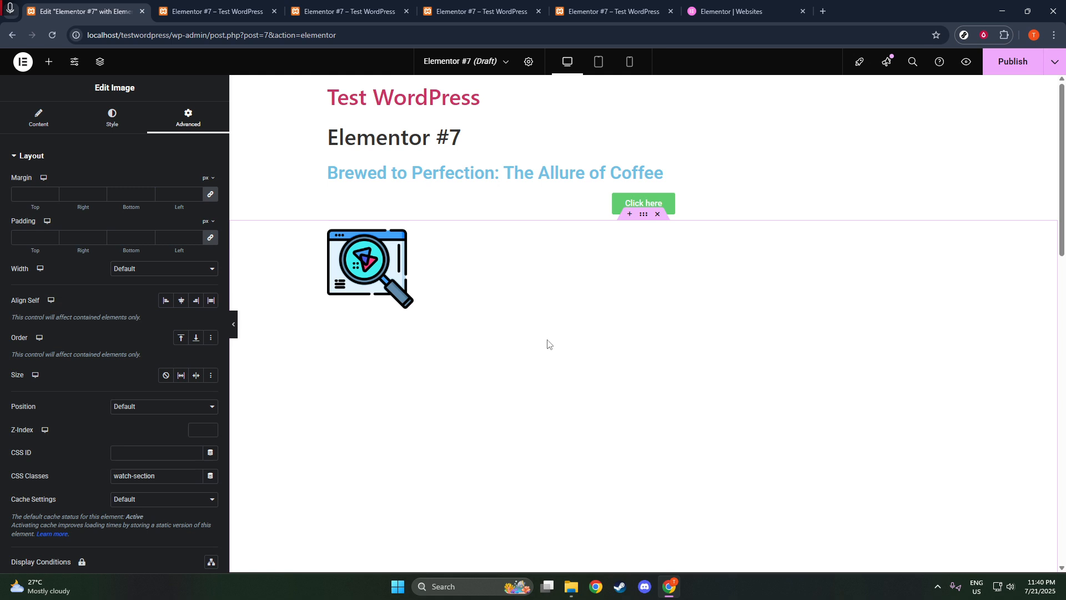